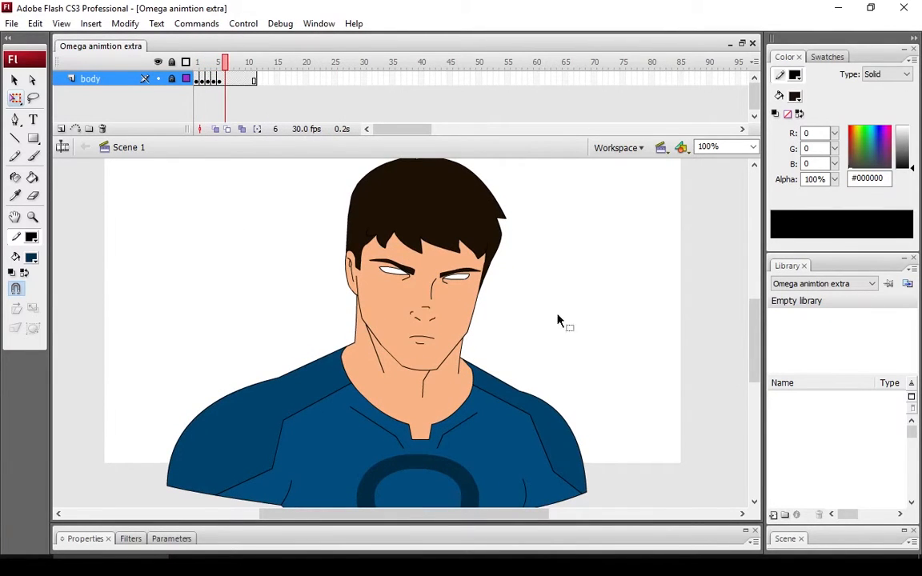
mouse_move(224, 263)
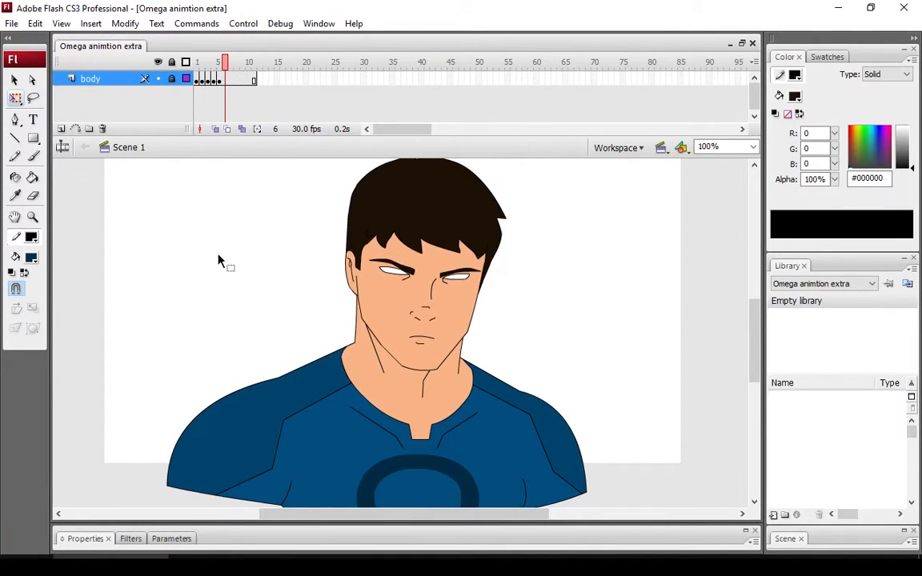
mouse_move(132, 213)
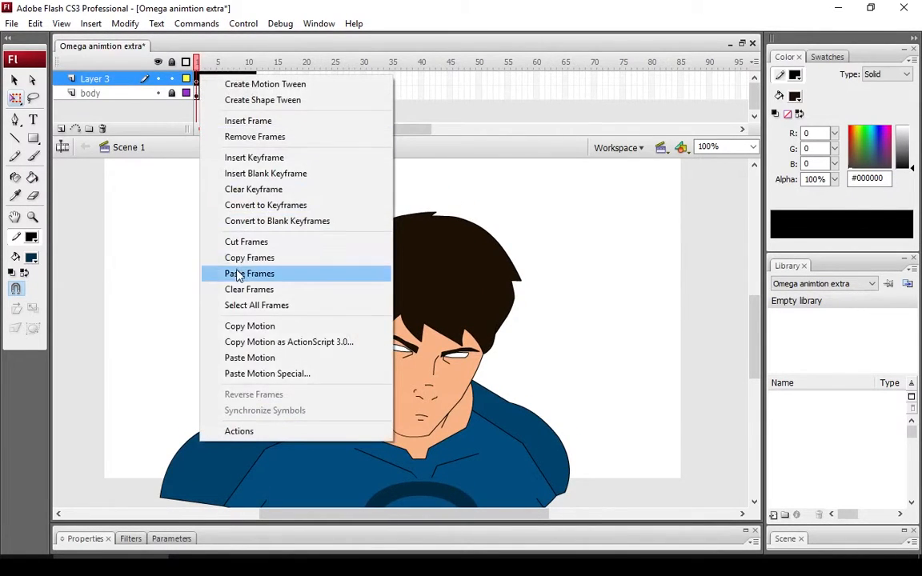
Paste the character's frames onto the new layer and make the stroke colour blue.
left_click(250, 272)
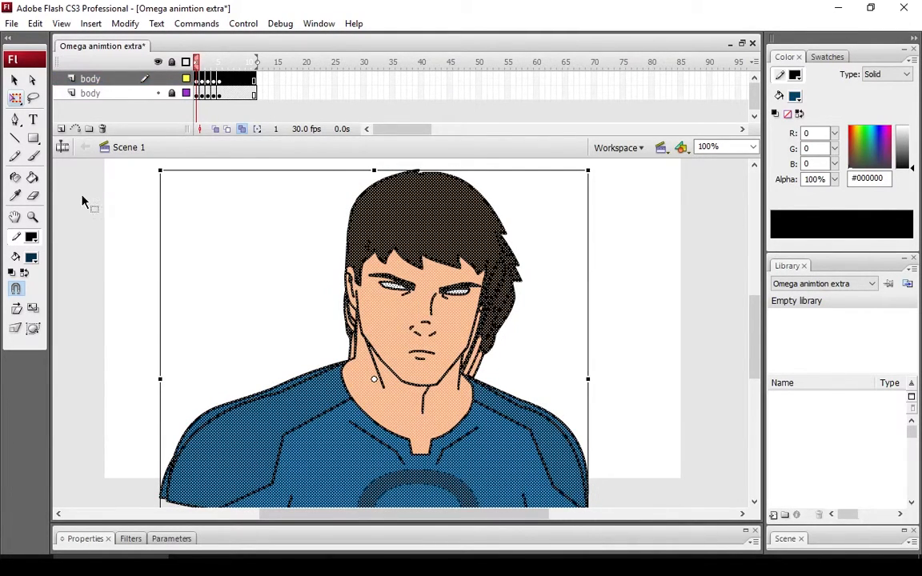
left_click(32, 256)
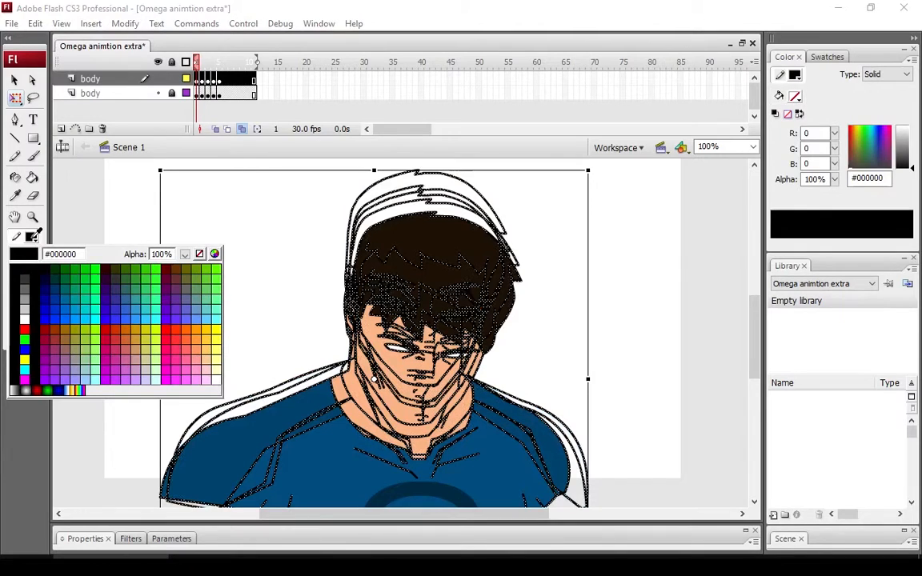
left_click(24, 343)
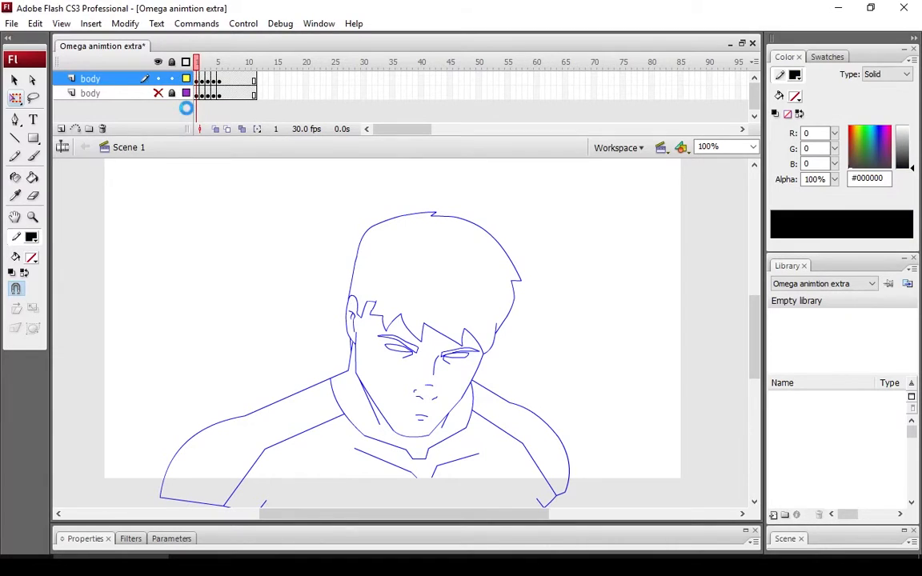
mouse_move(33, 218)
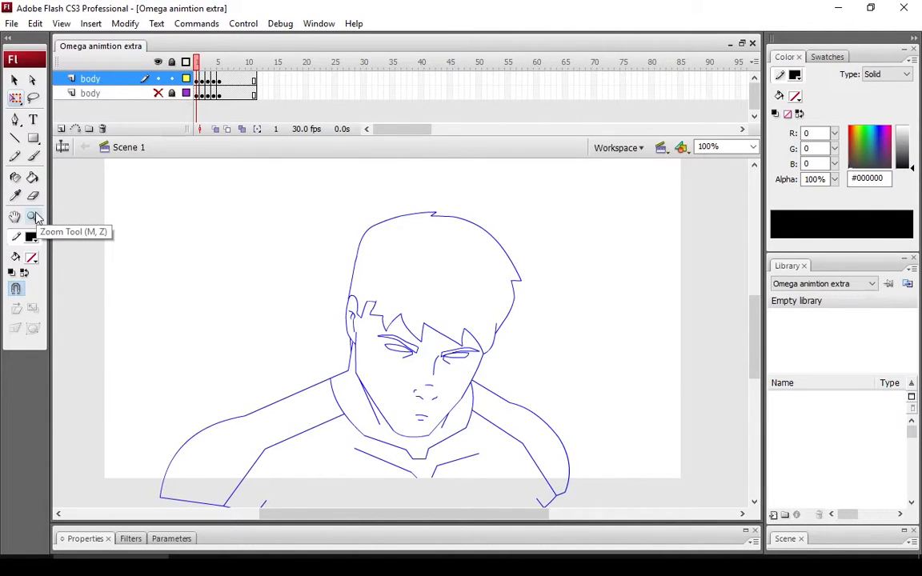
Zoom into the head and pencil shadow edges down the cheek and across the face.
left_click(35, 218)
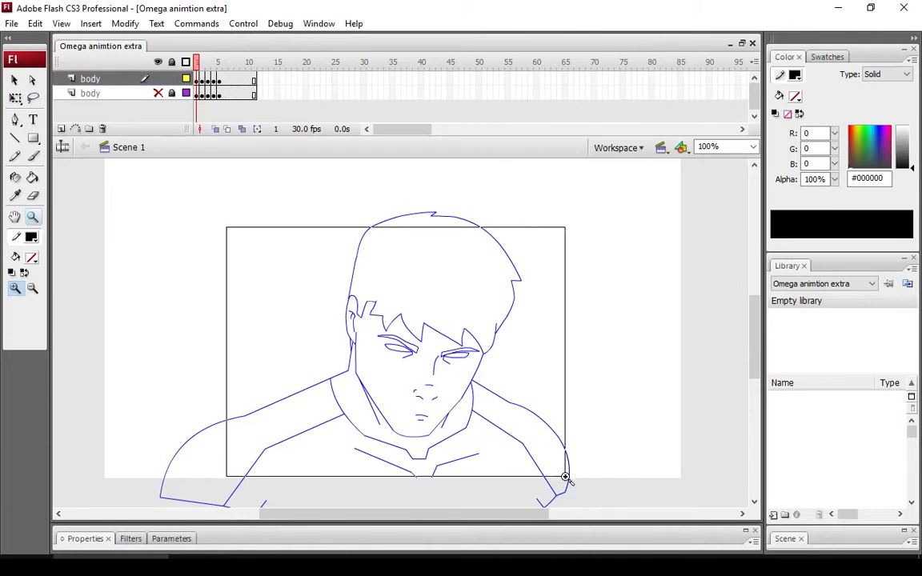
left_click(278, 214)
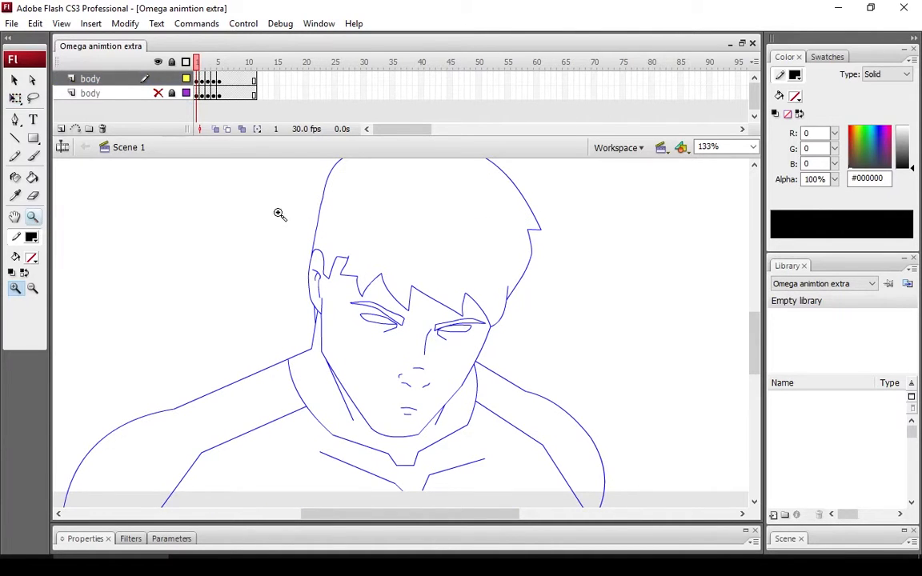
left_click(253, 60)
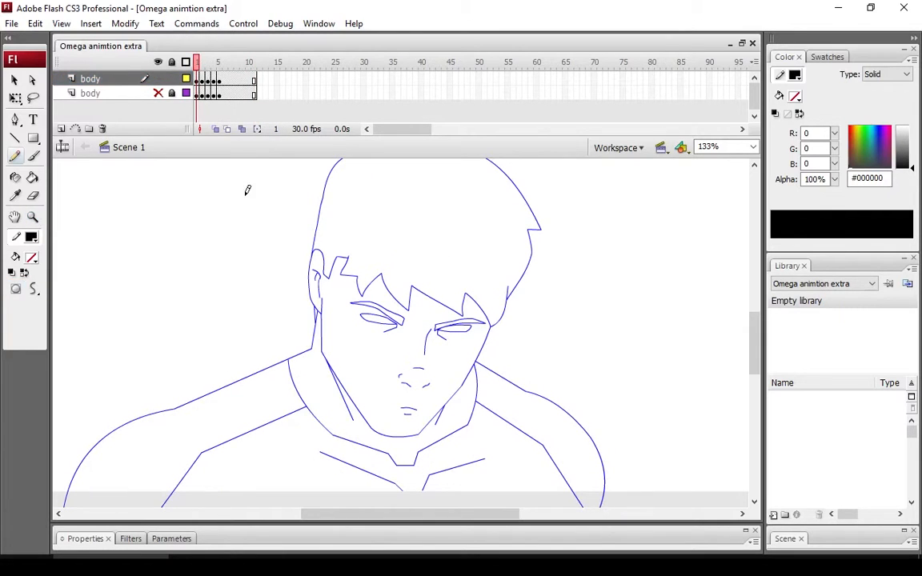
mouse_move(378, 429)
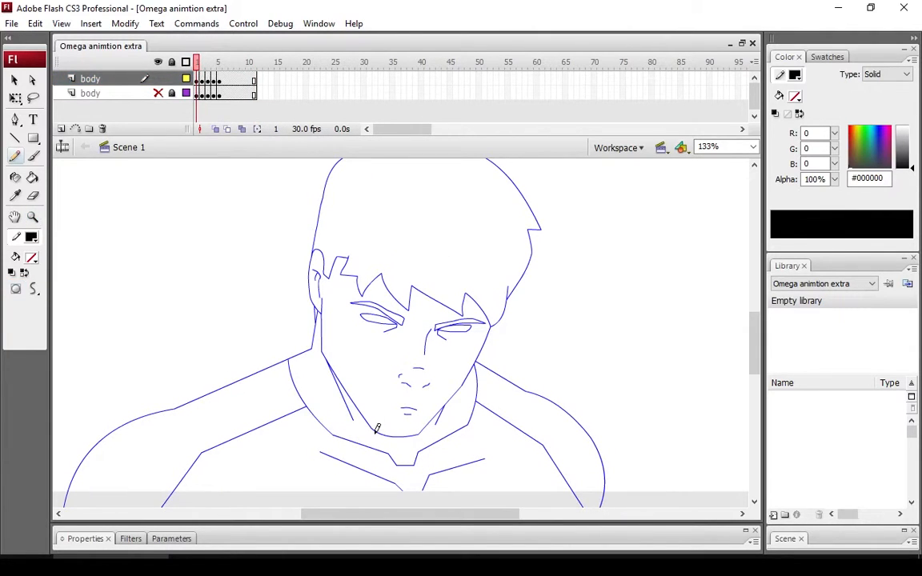
left_click_drag(358, 311, 378, 435)
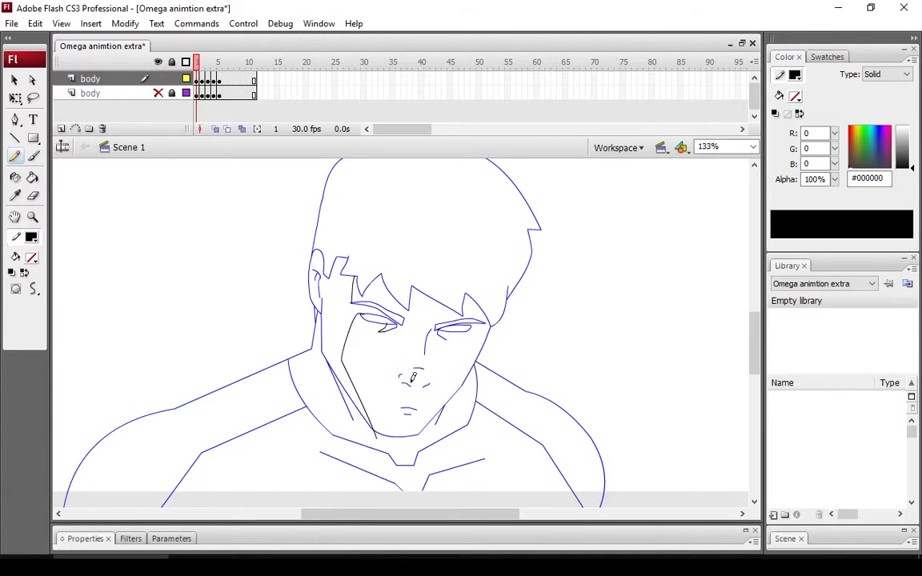
left_click_drag(404, 376, 432, 389)
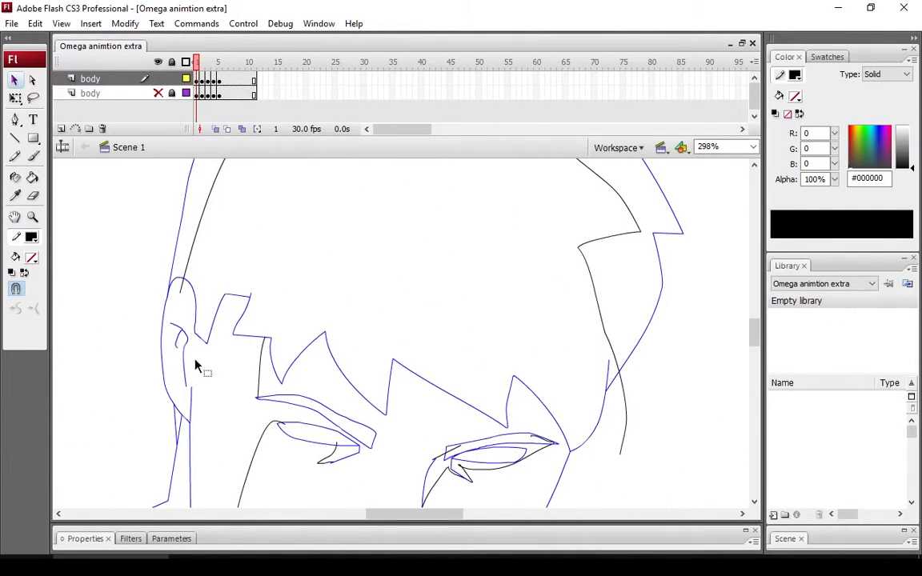
mouse_move(196, 339)
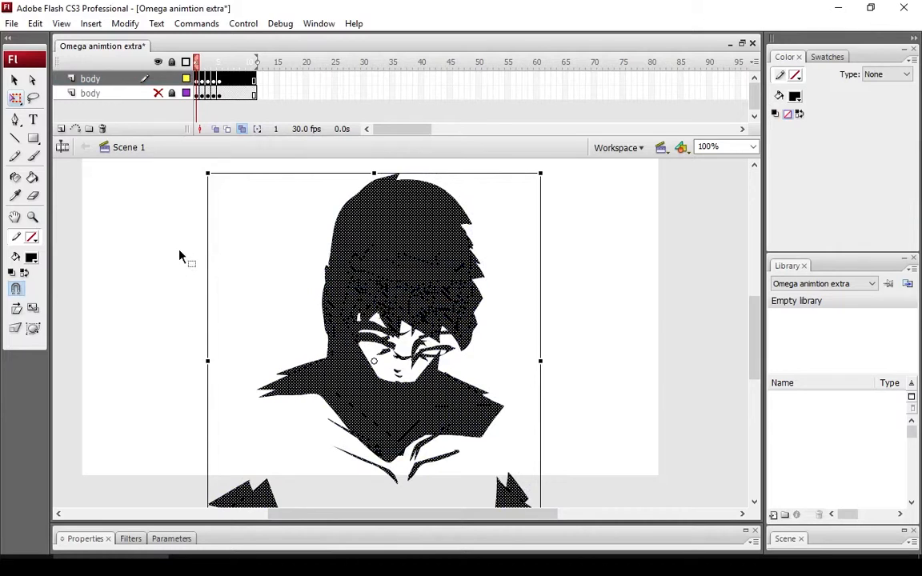
mouse_move(64, 256)
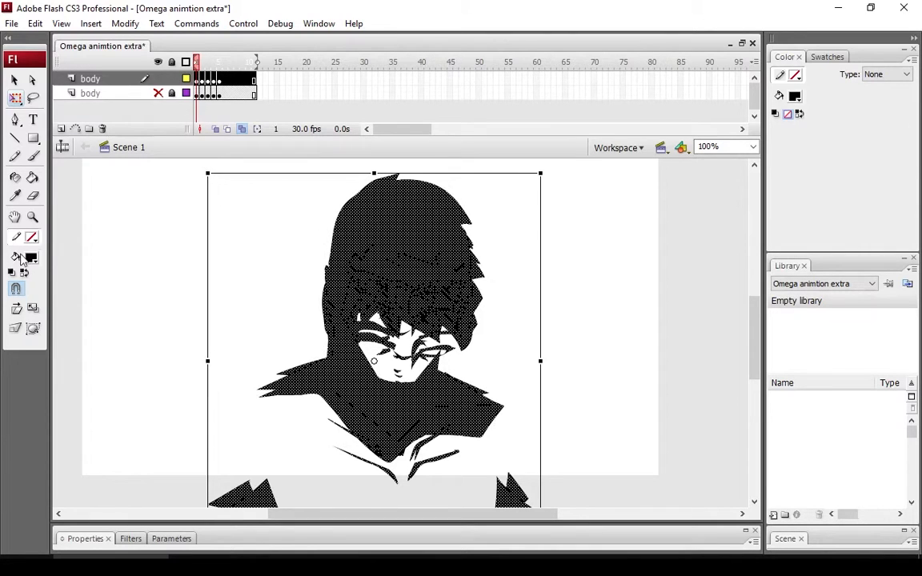
Fill the traced shadow shapes with black at 40% alpha.
left_click(30, 256)
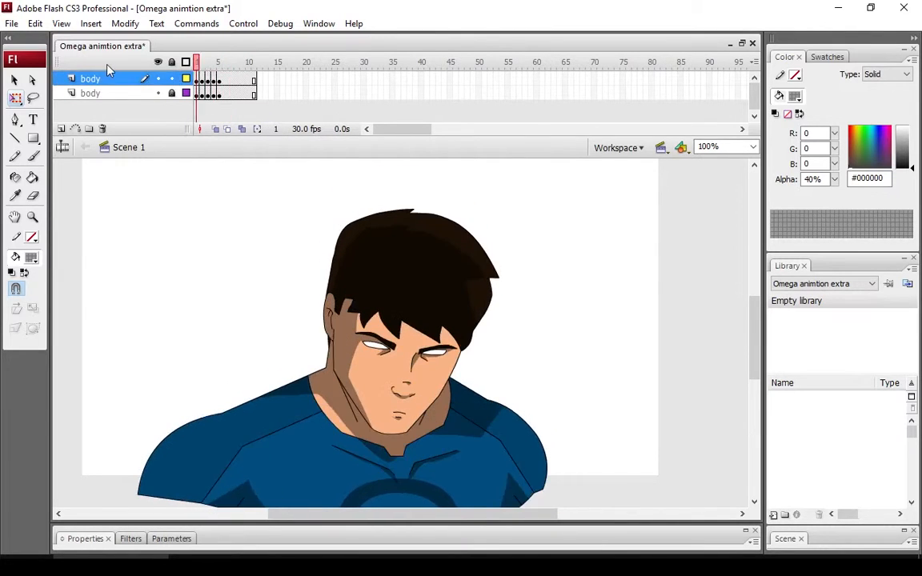
Copy the body frames, name the layer 'Overlight' and insert a blank keyframe on it.
left_click(253, 61)
type("Light")
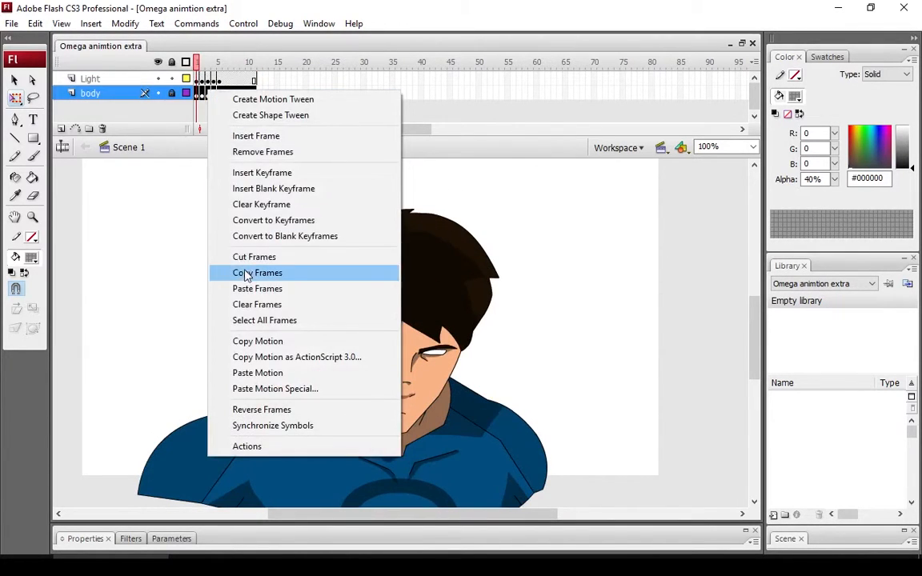
left_click(258, 272)
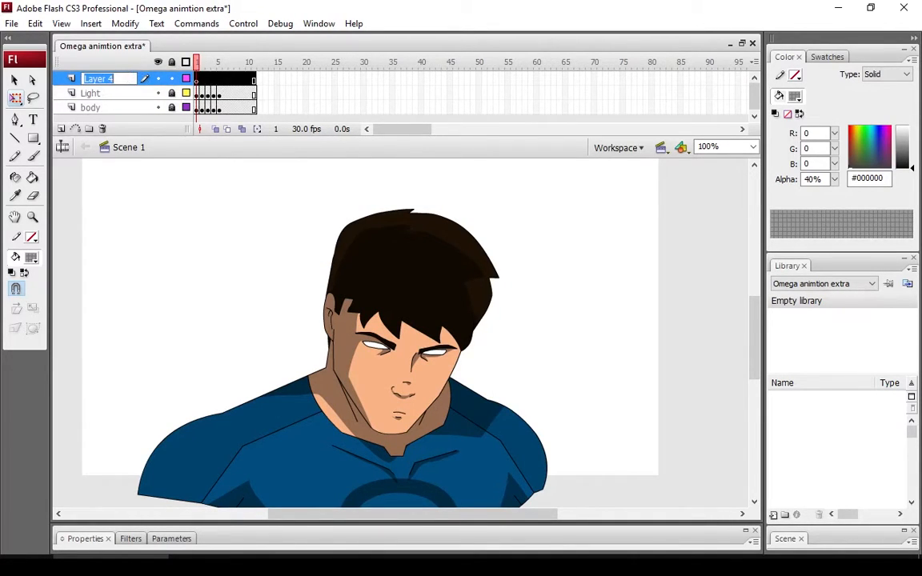
type("Overlight")
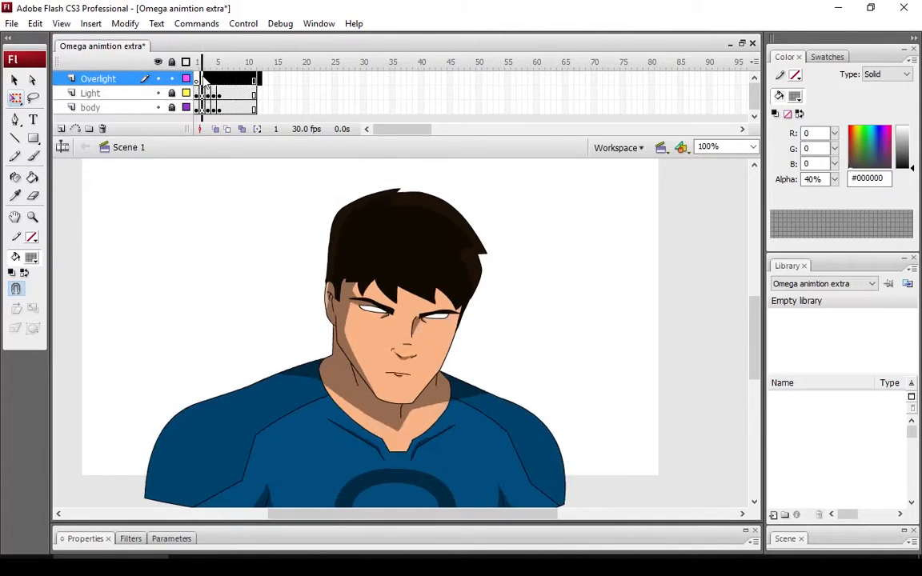
right_click(200, 78)
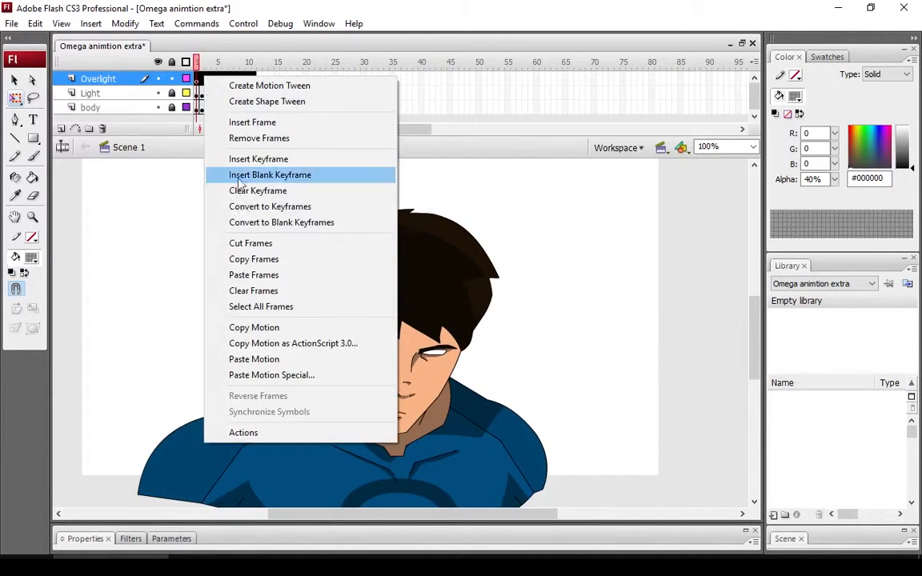
left_click(269, 174)
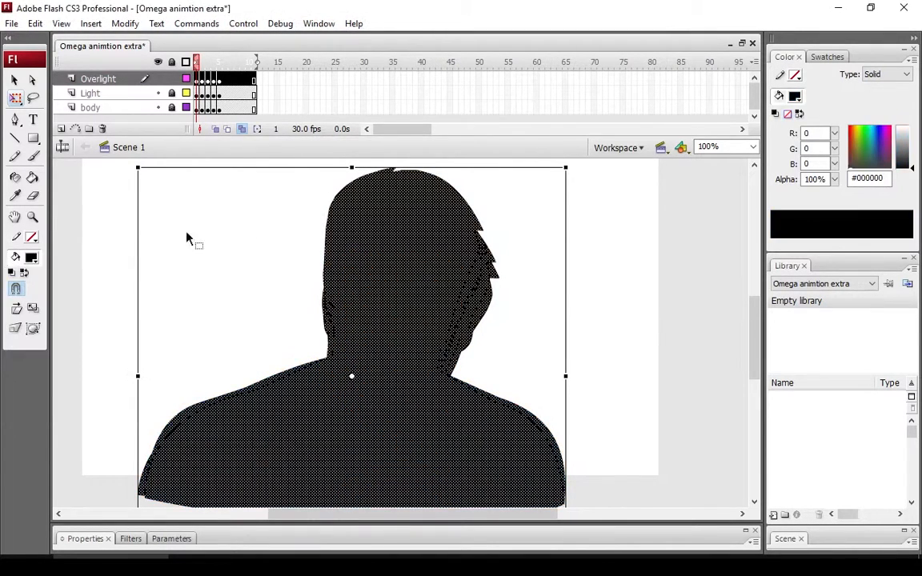
Trace and fill the character as a solid black silhouette on the Overlight keyframe.
left_click(887, 74)
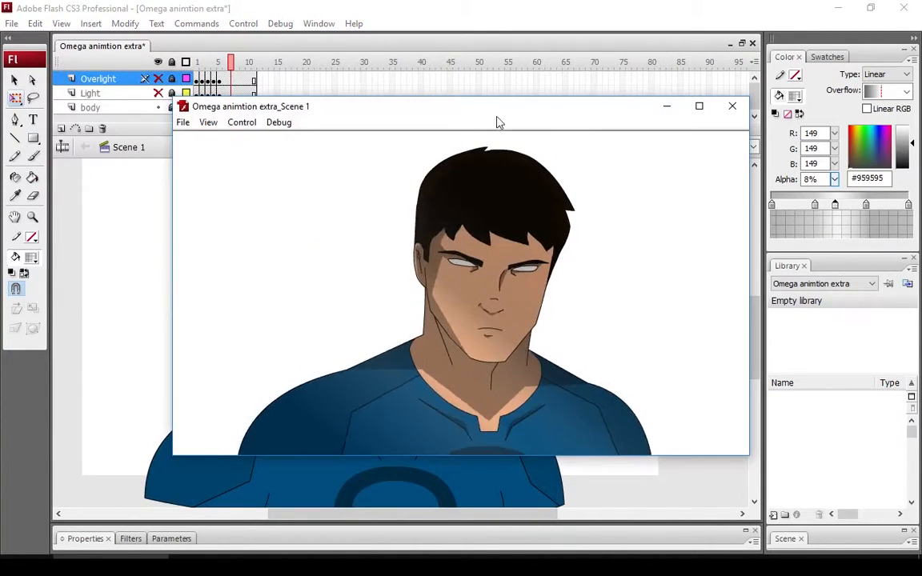
Close the test movie and make the silhouette plain black fill at 20% alpha.
left_click_drag(496, 106, 445, 104)
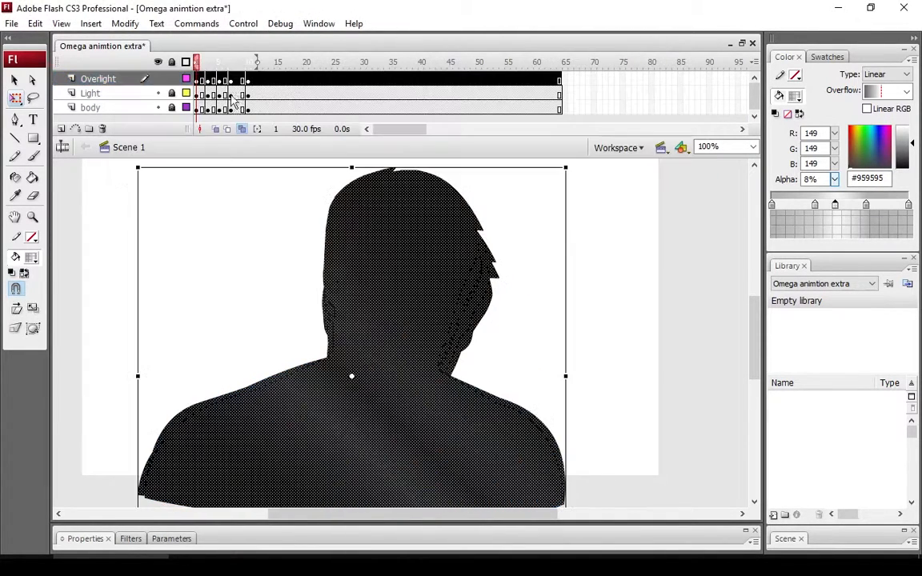
left_click(16, 258)
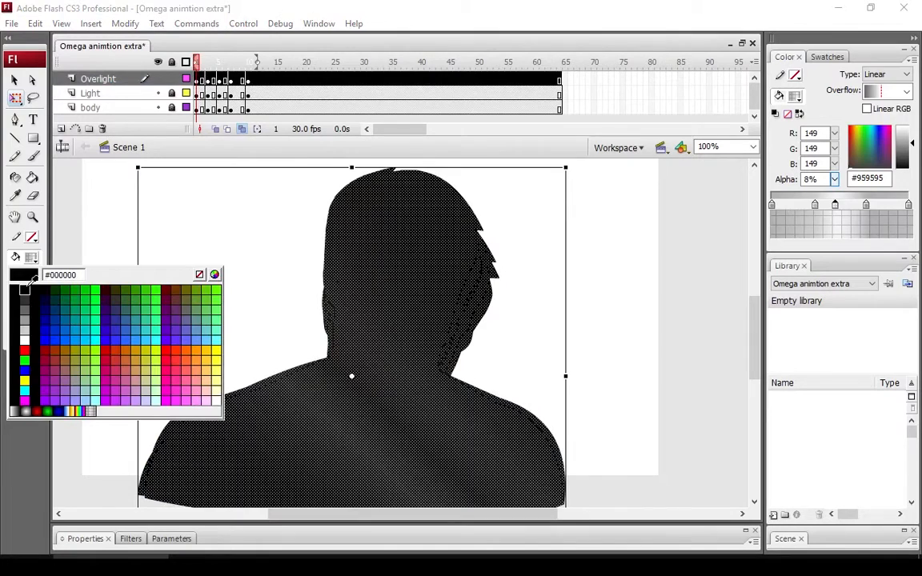
left_click(24, 291)
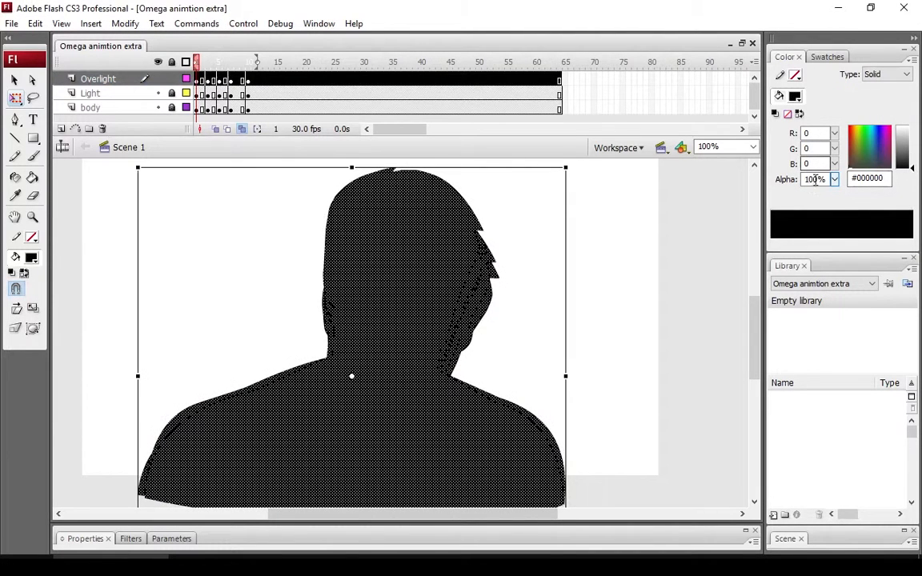
type("20%")
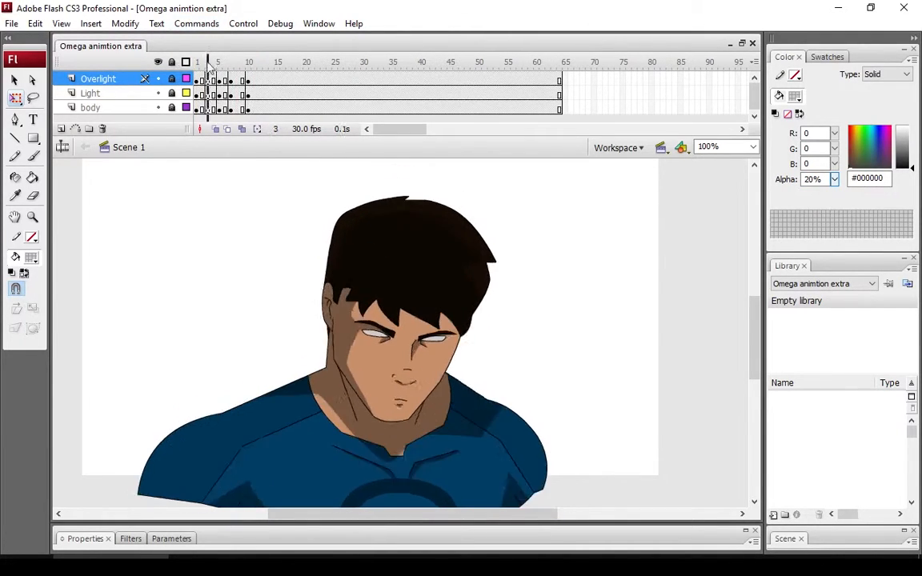
Move to the next frame to repeat the 20% black overlight fill.
left_click(259, 61)
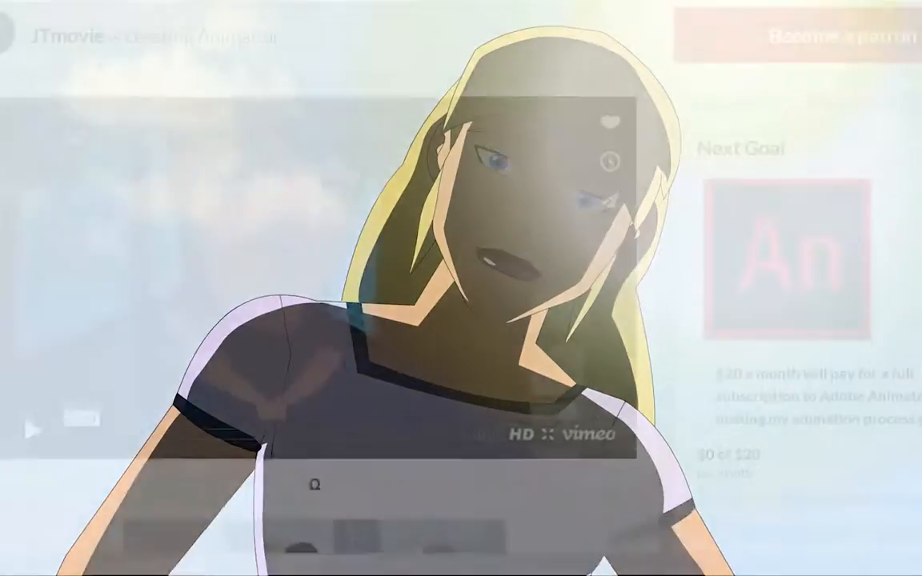
Scroll the JTmovie Patreon page past the Omega description and rewards to the posts.
scroll("down", 3)
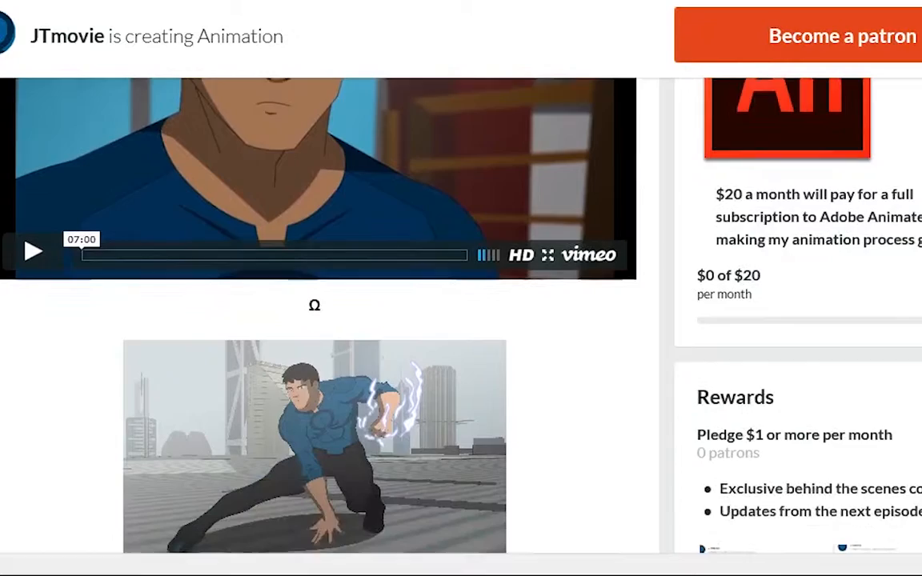
scroll("down", 3)
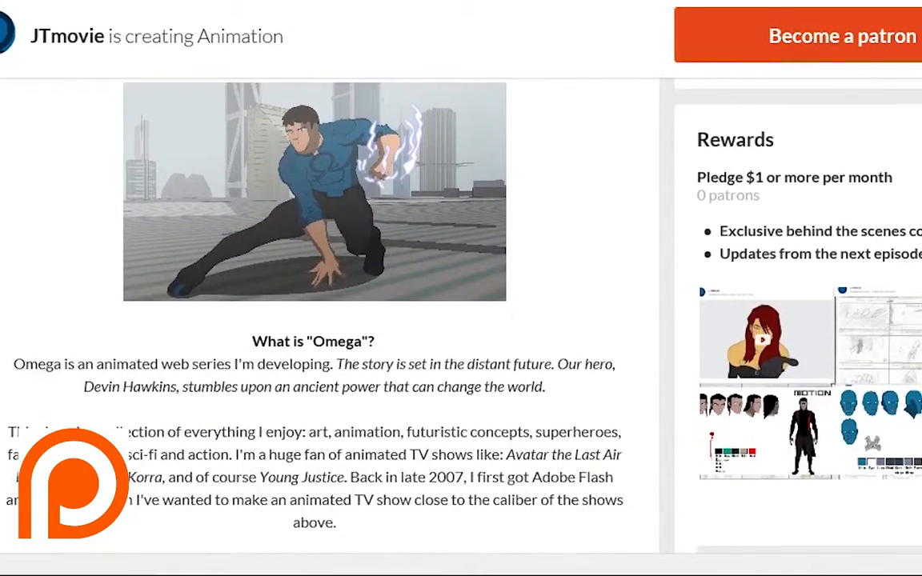
scroll("down", 3)
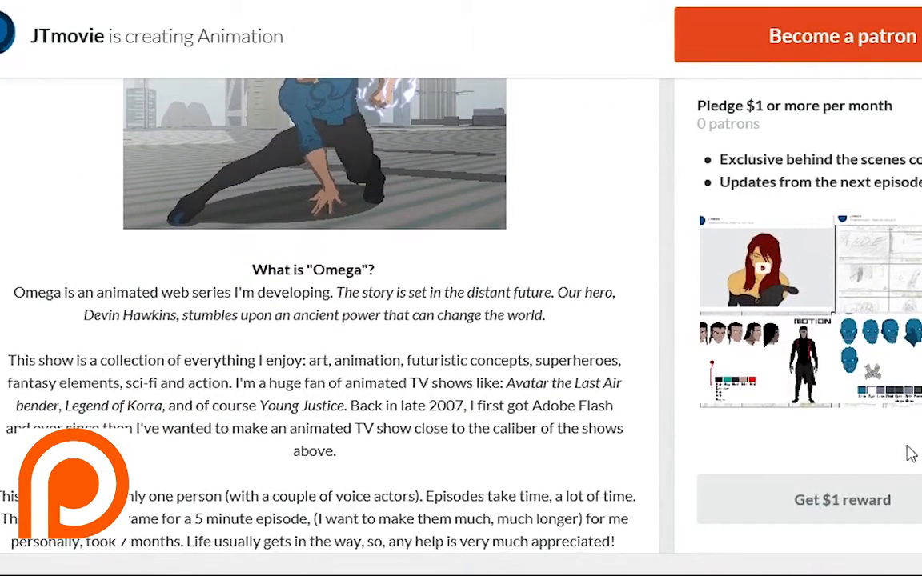
scroll("down", 3)
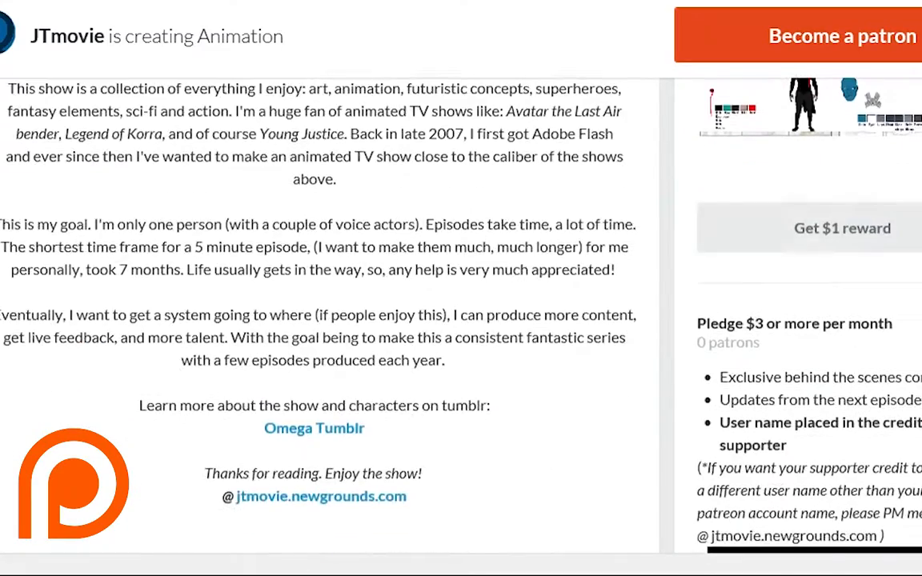
scroll("down", 3)
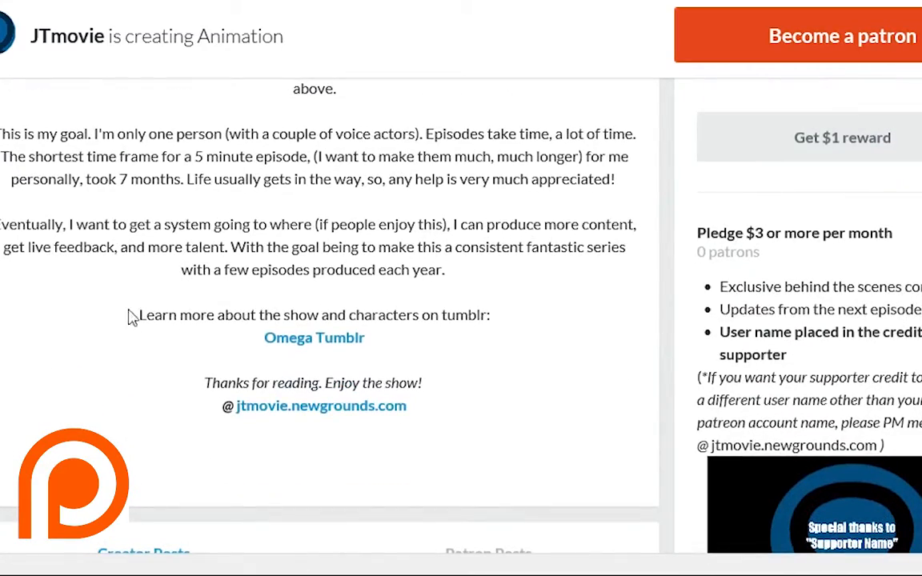
scroll("down", 3)
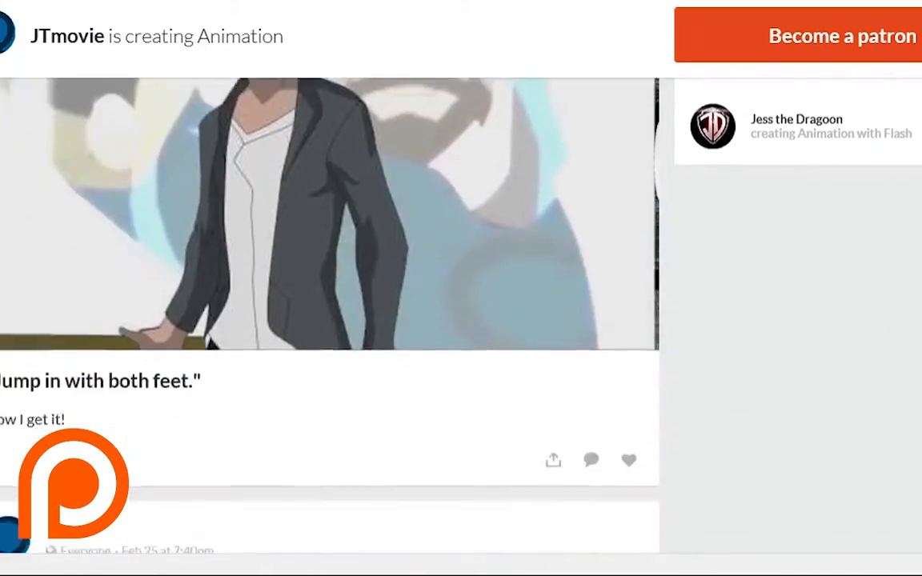
scroll("down", 3)
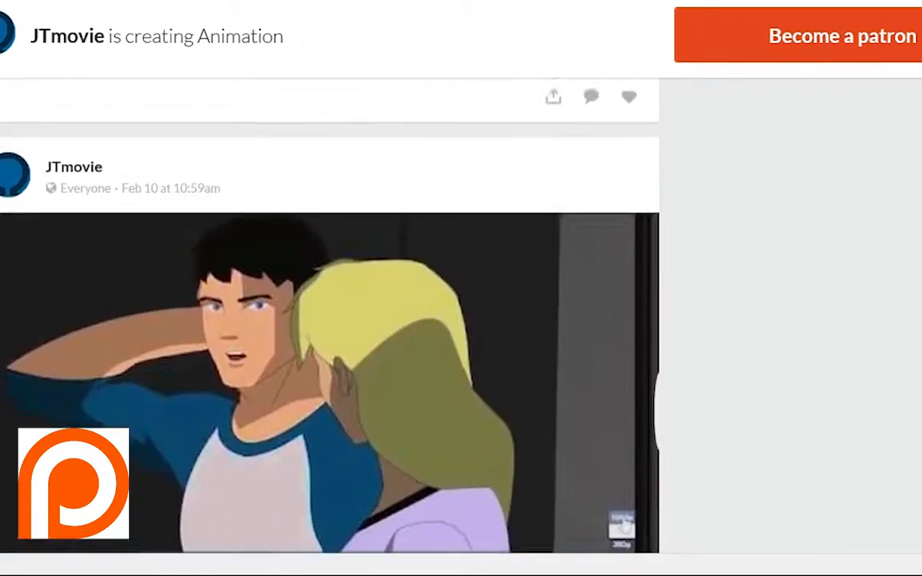